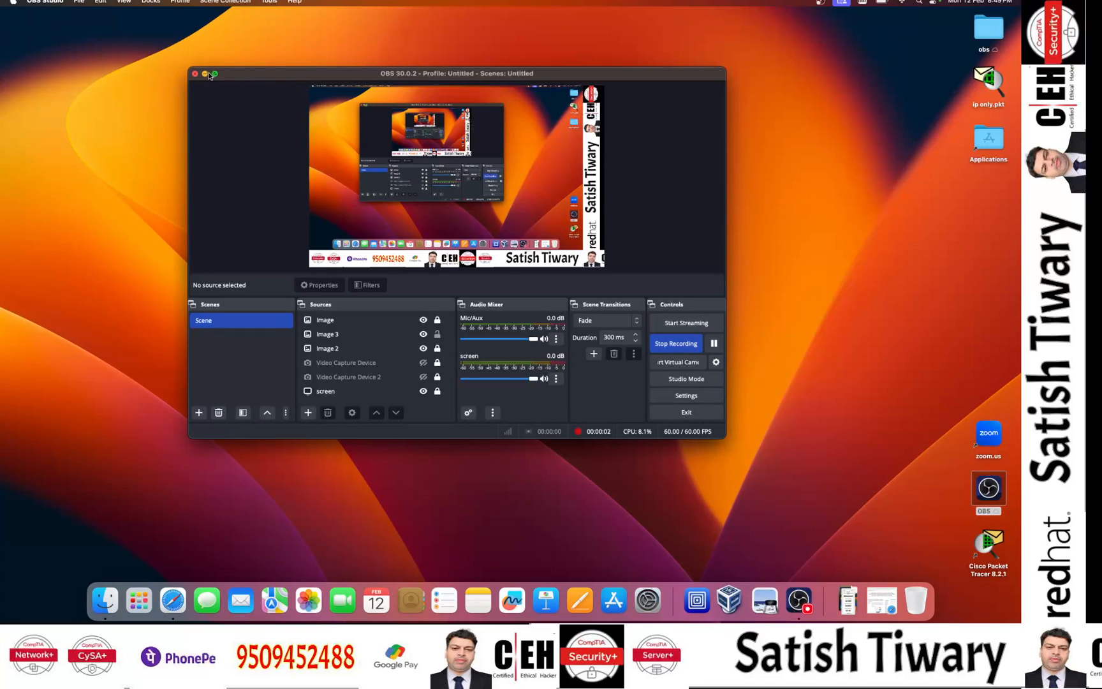
Minimize the OBS Studio window so only the Finder desktop remains visible
left_click(204, 72)
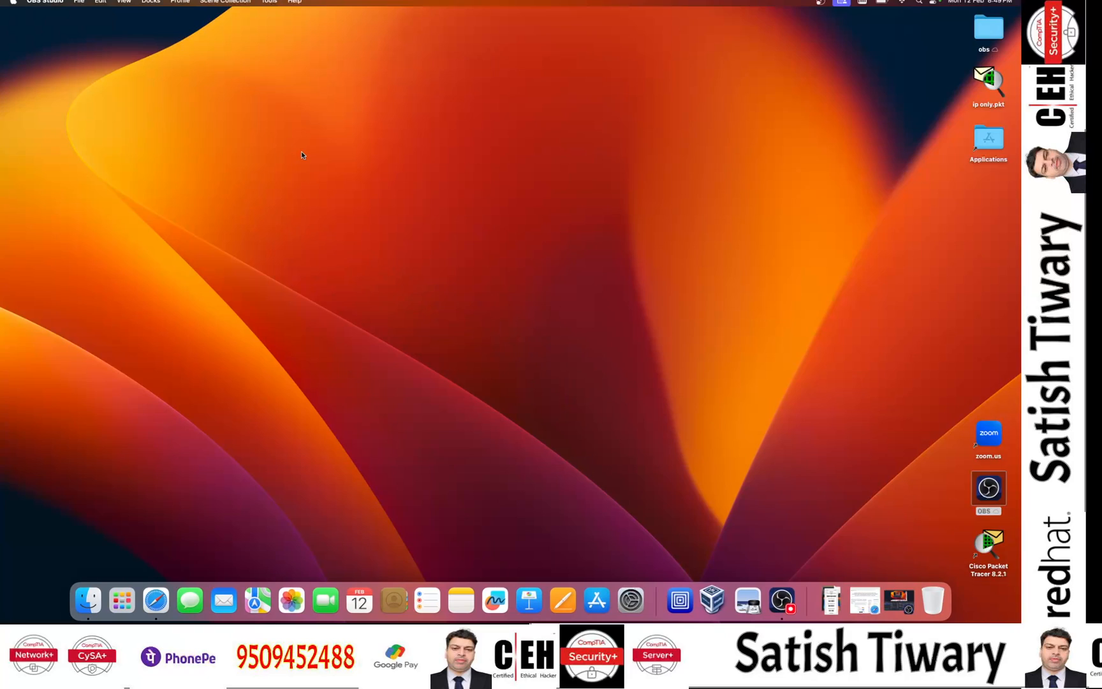
mouse_move(157, 495)
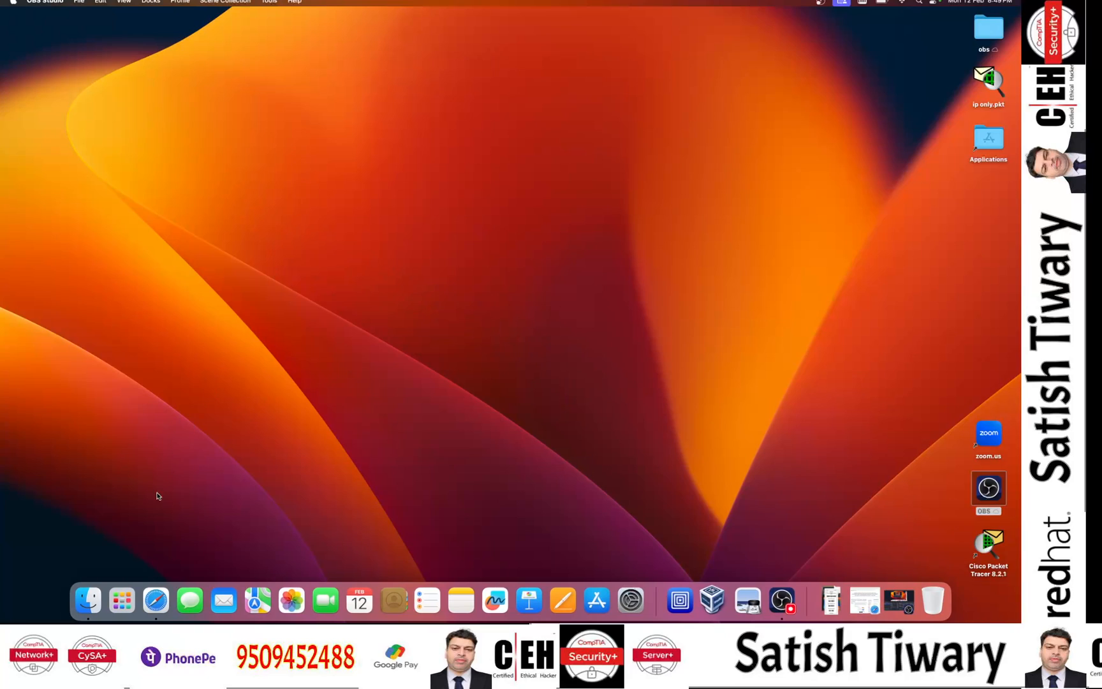
Look through installed apps in Launchpad, then return to the MacBook softwares Drive tab in Safari
left_click(121, 601)
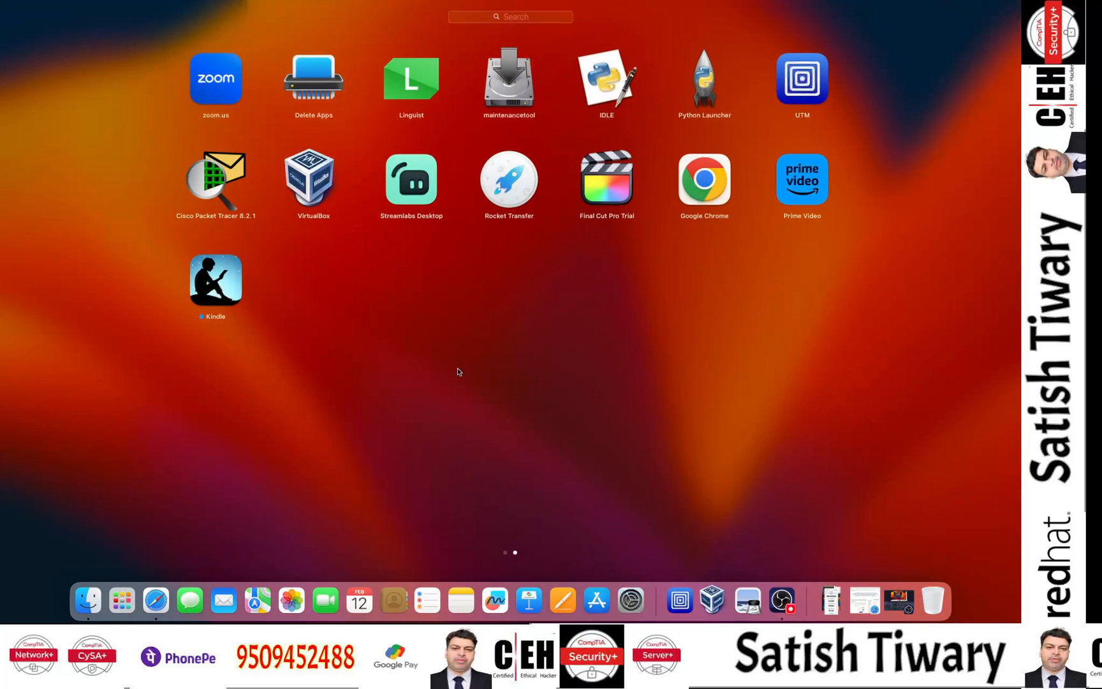
mouse_move(403, 363)
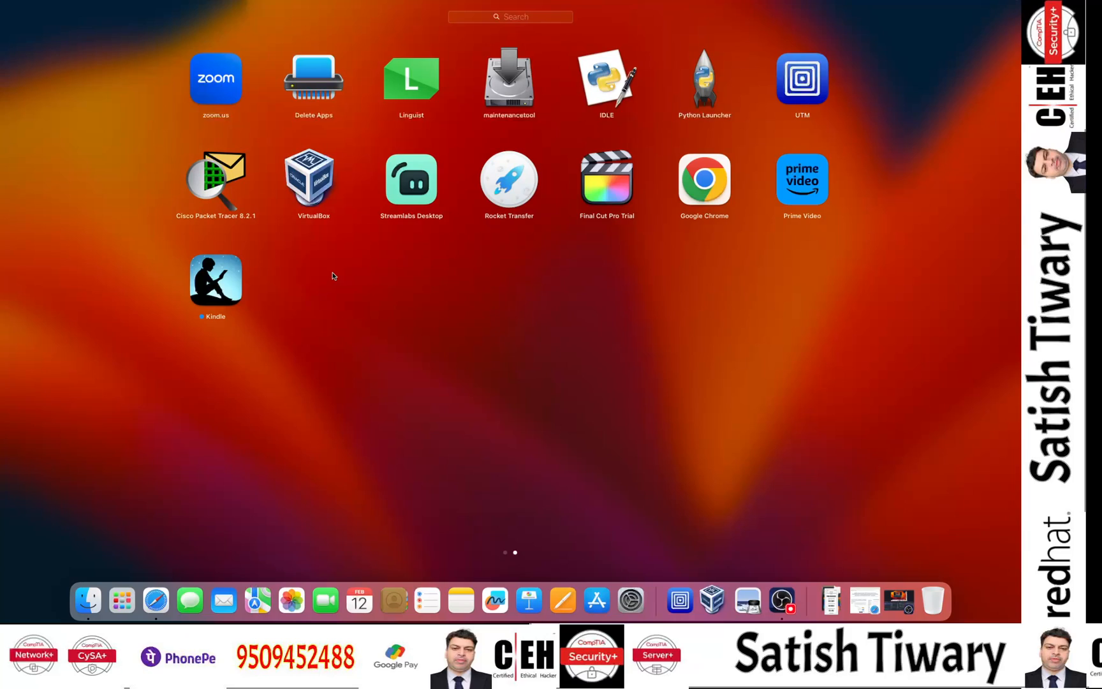
mouse_move(217, 421)
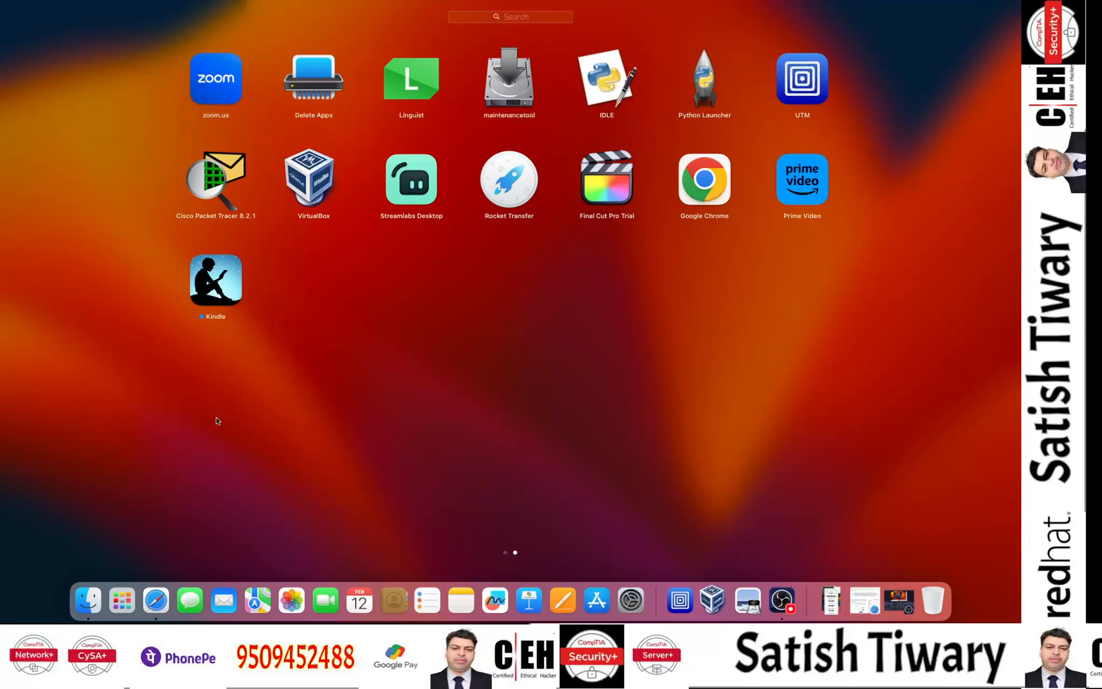
left_click(169, 601)
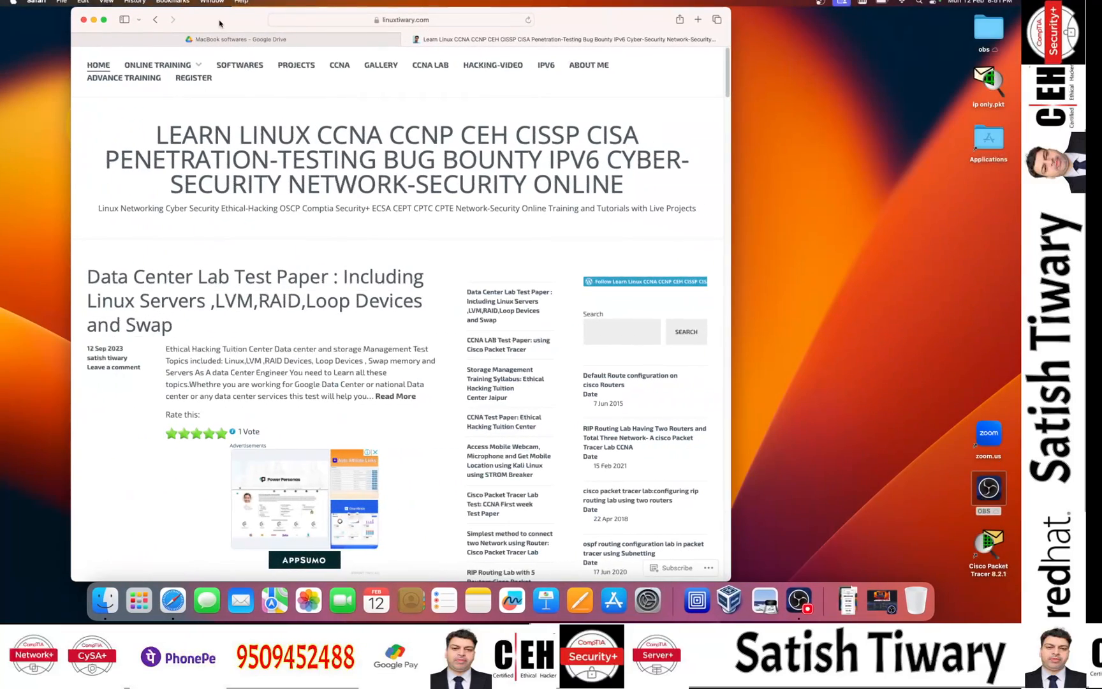
left_click(239, 38)
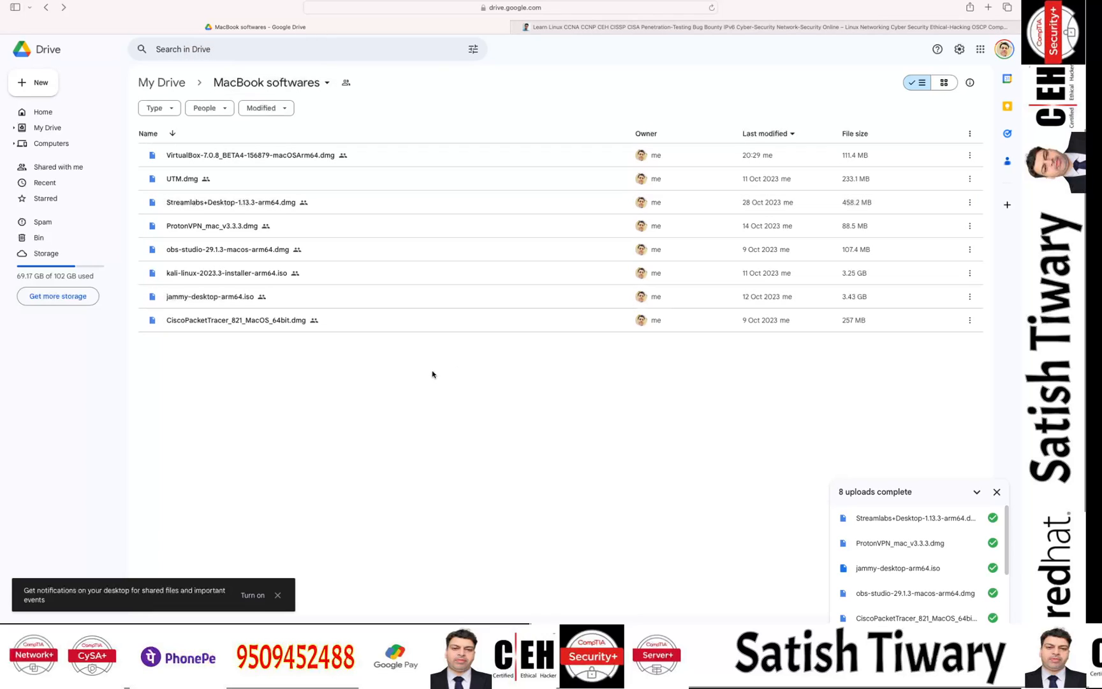
mouse_move(323, 273)
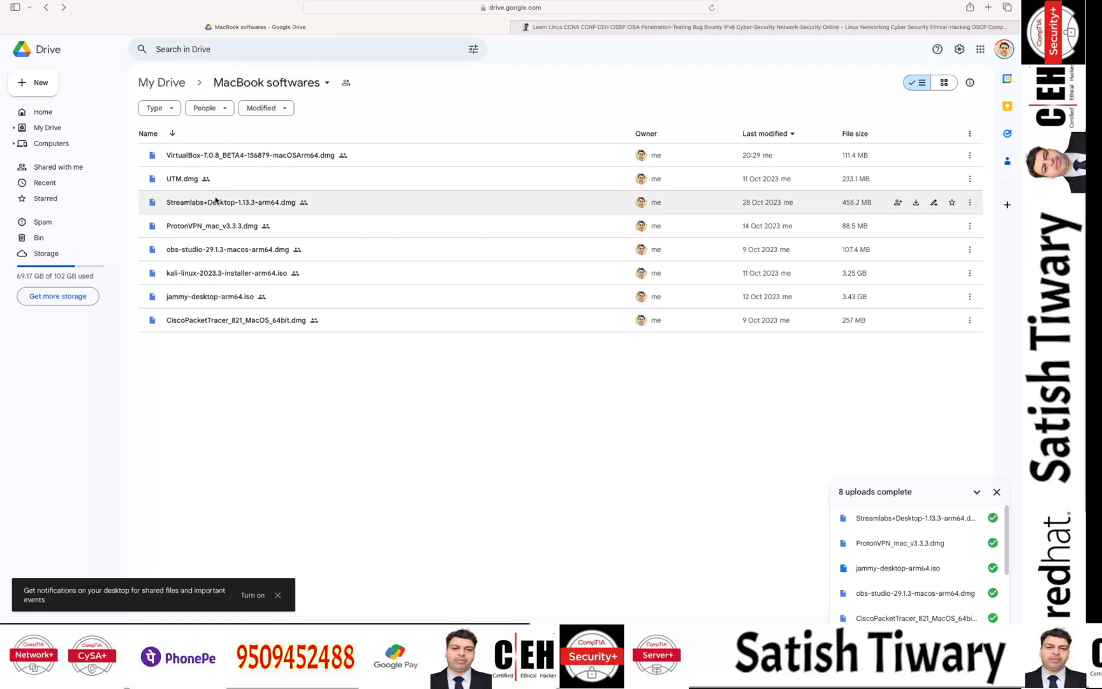
mouse_move(212, 249)
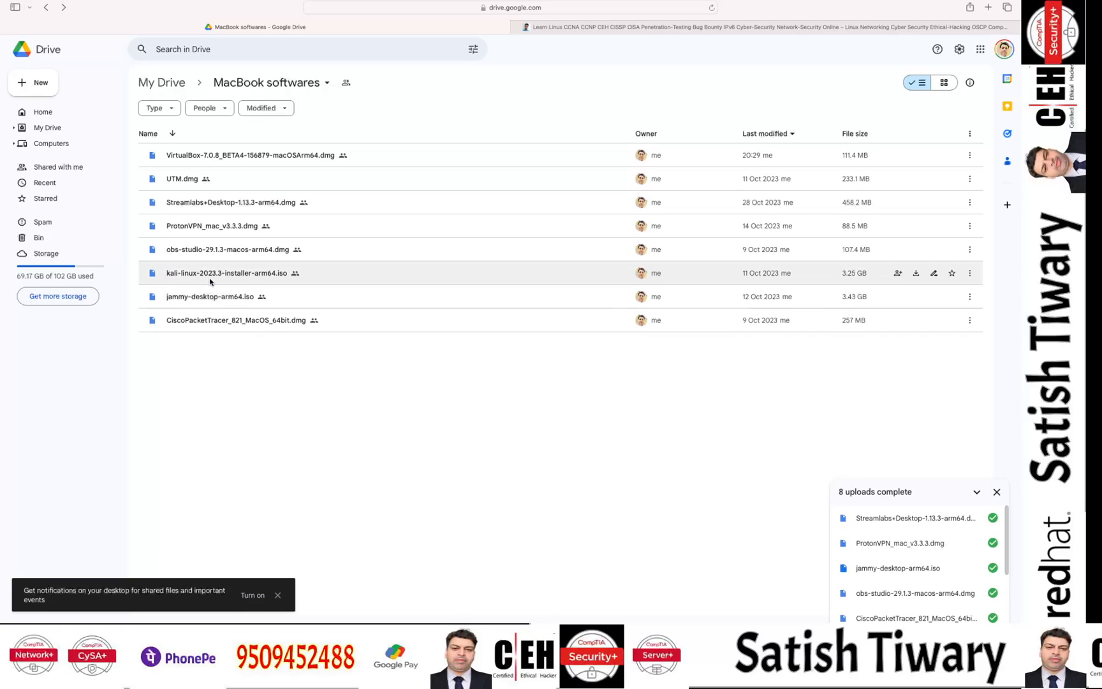
mouse_move(238, 320)
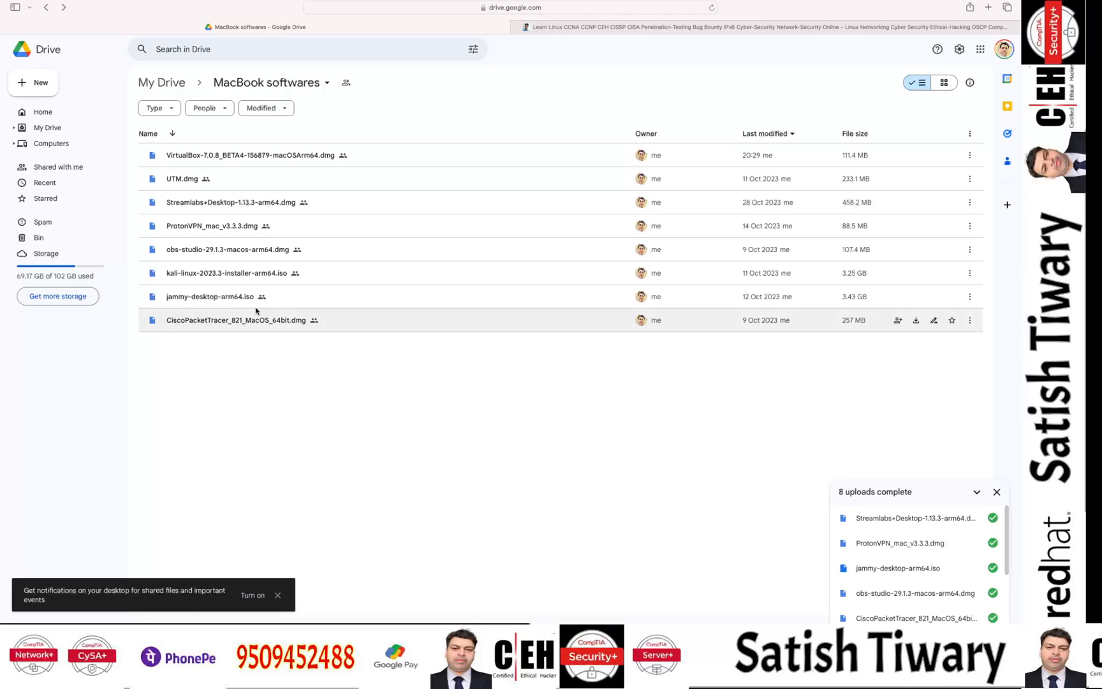
Switch from the Drive installer list to the linuxtiwary.com site tab
left_click(703, 27)
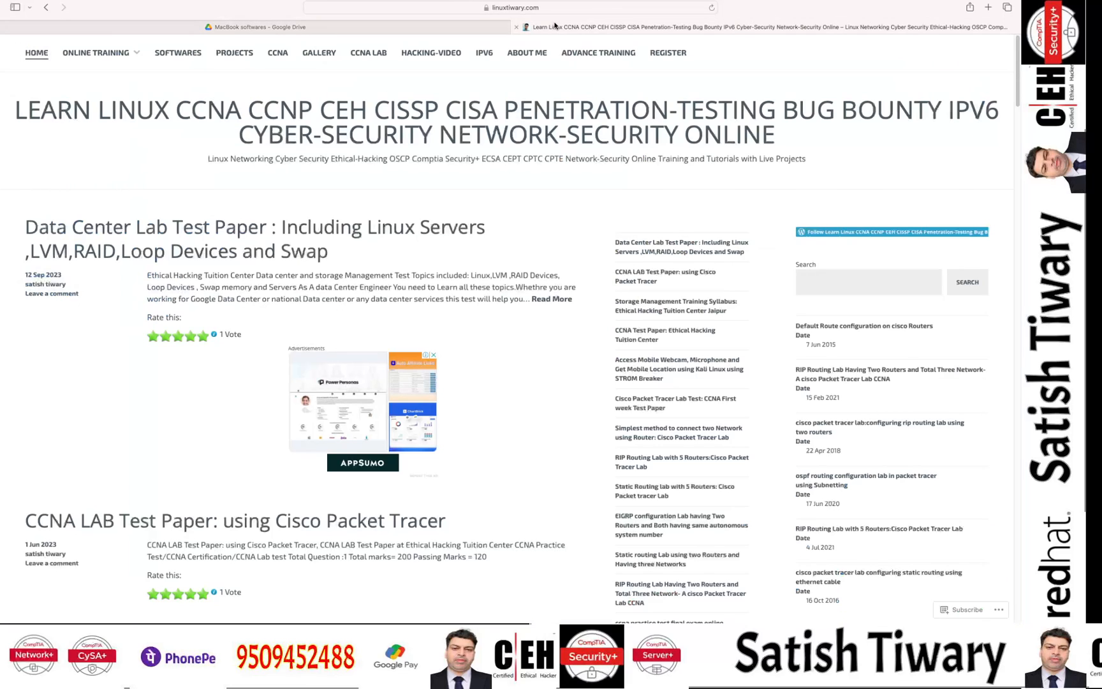
mouse_move(573, 92)
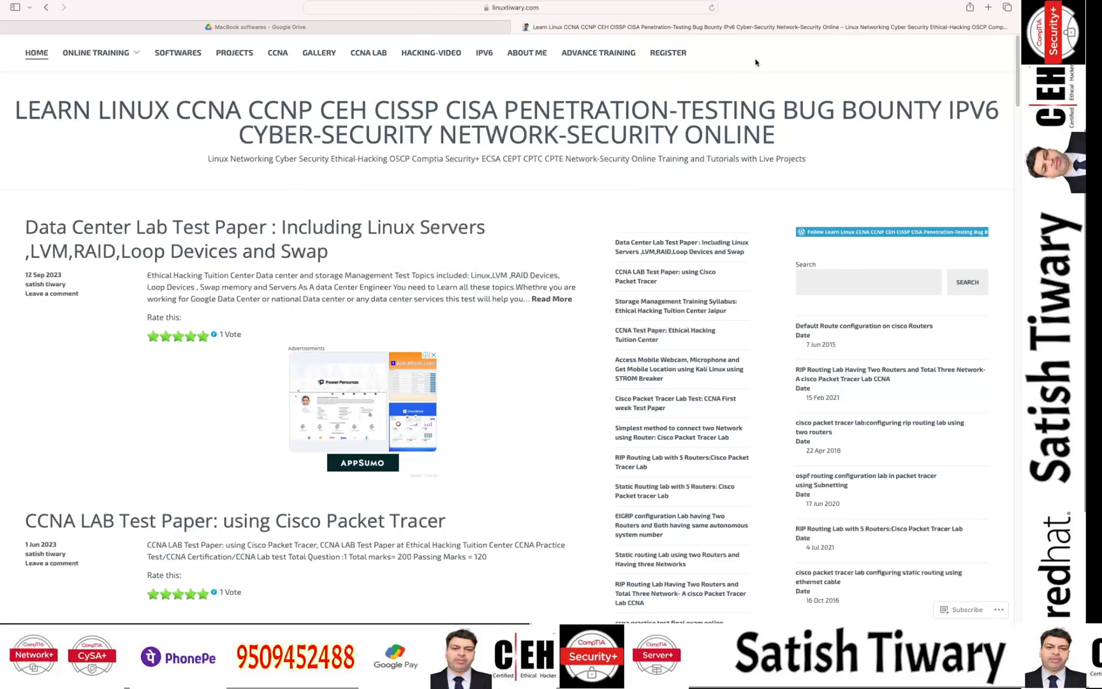
mouse_move(248, 75)
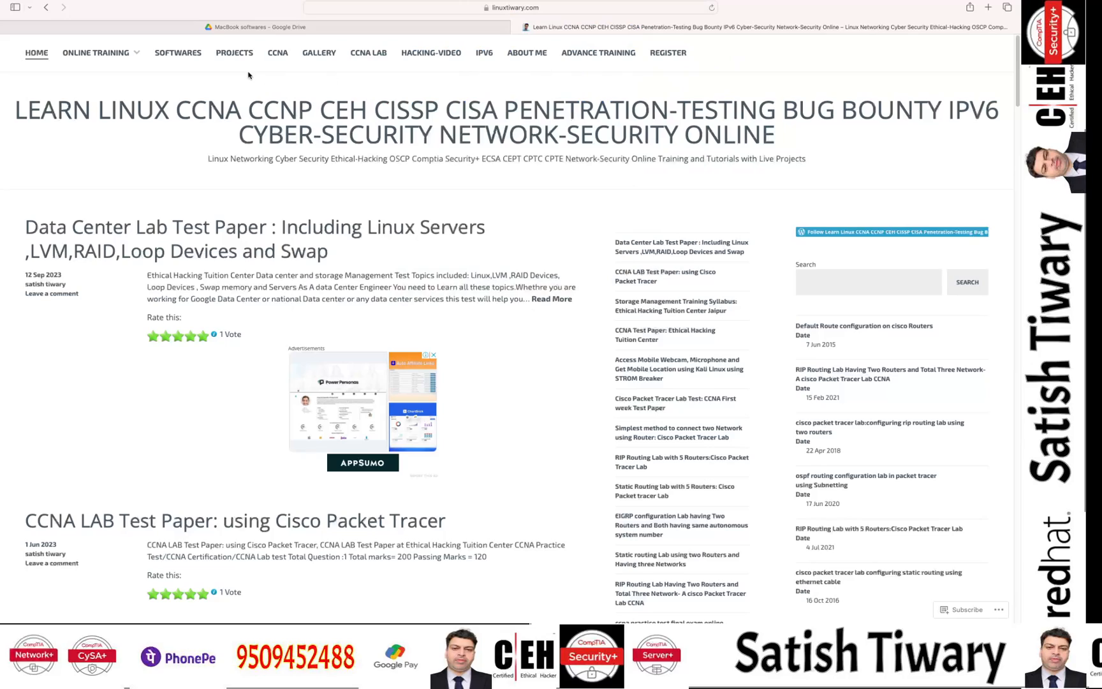
mouse_move(177, 52)
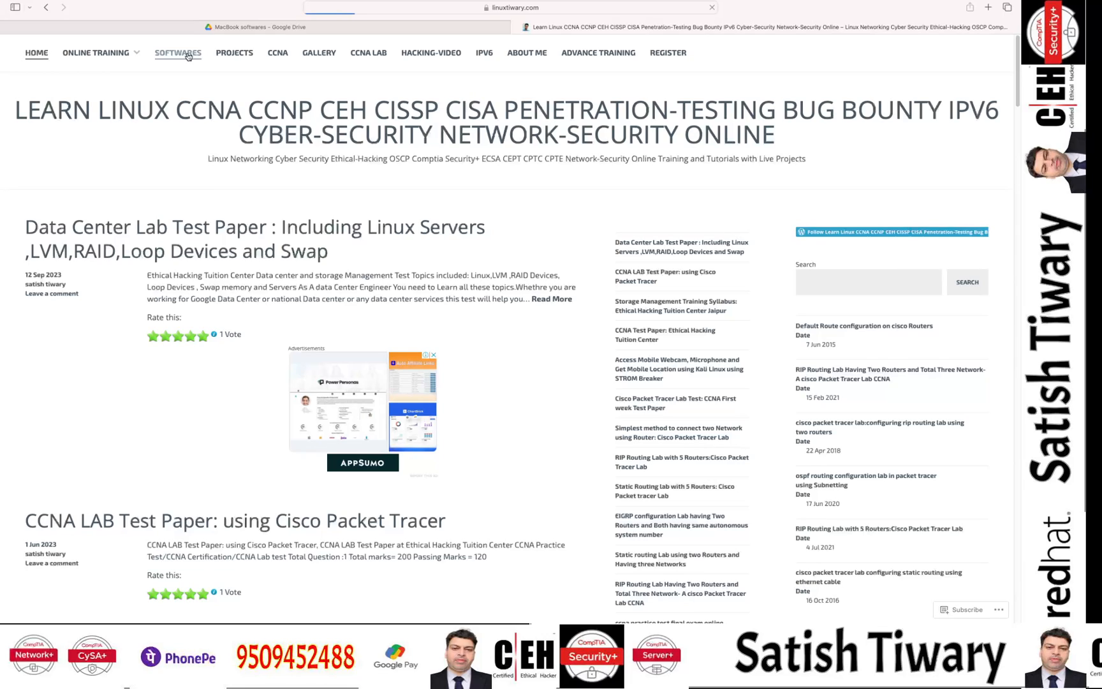
Go to the SOFTWARES page from the site's top navigation
left_click(177, 52)
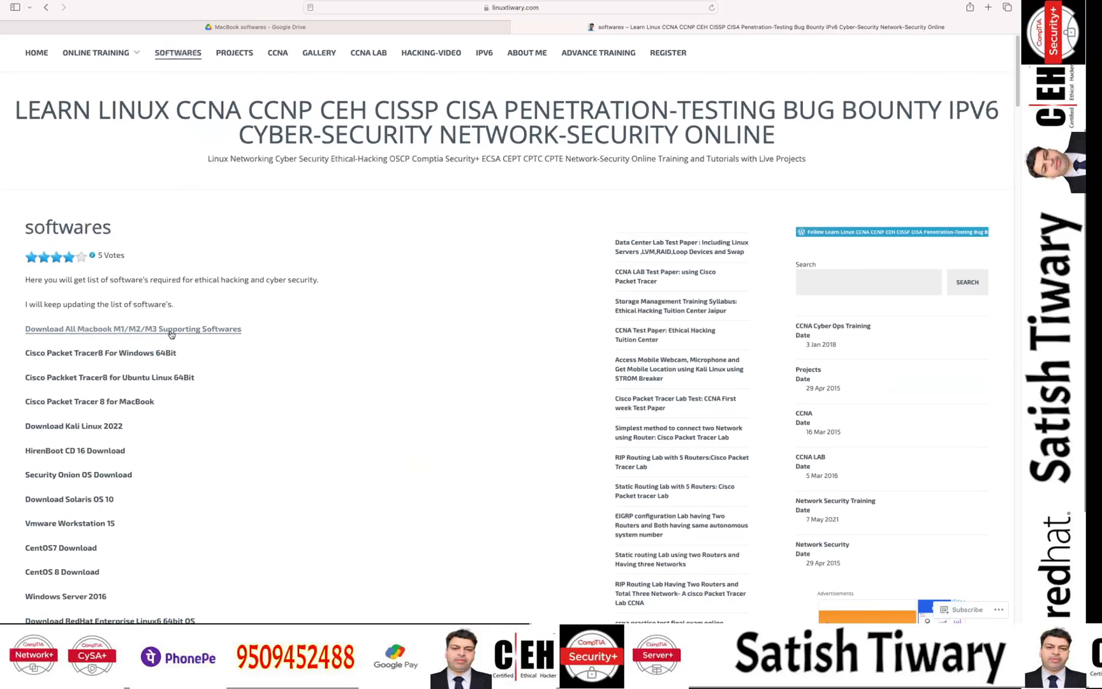
mouse_move(197, 335)
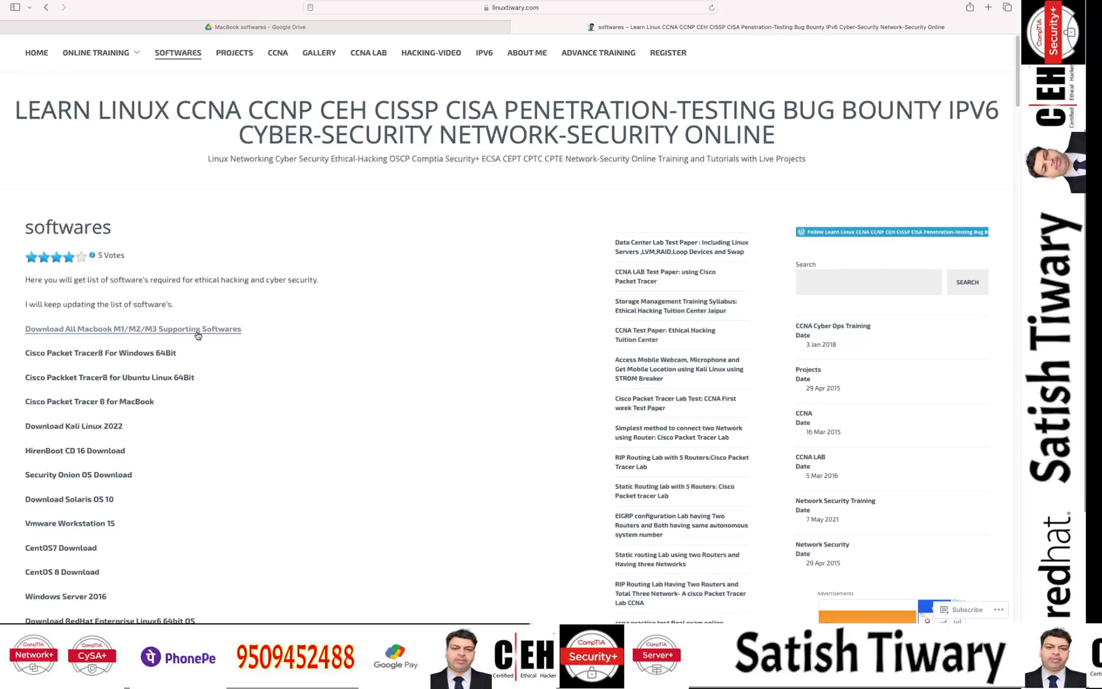
Follow the 'Download All Macbook M1/M2/M3 Supporting Softwares' link to the Drive folder
left_click(254, 26)
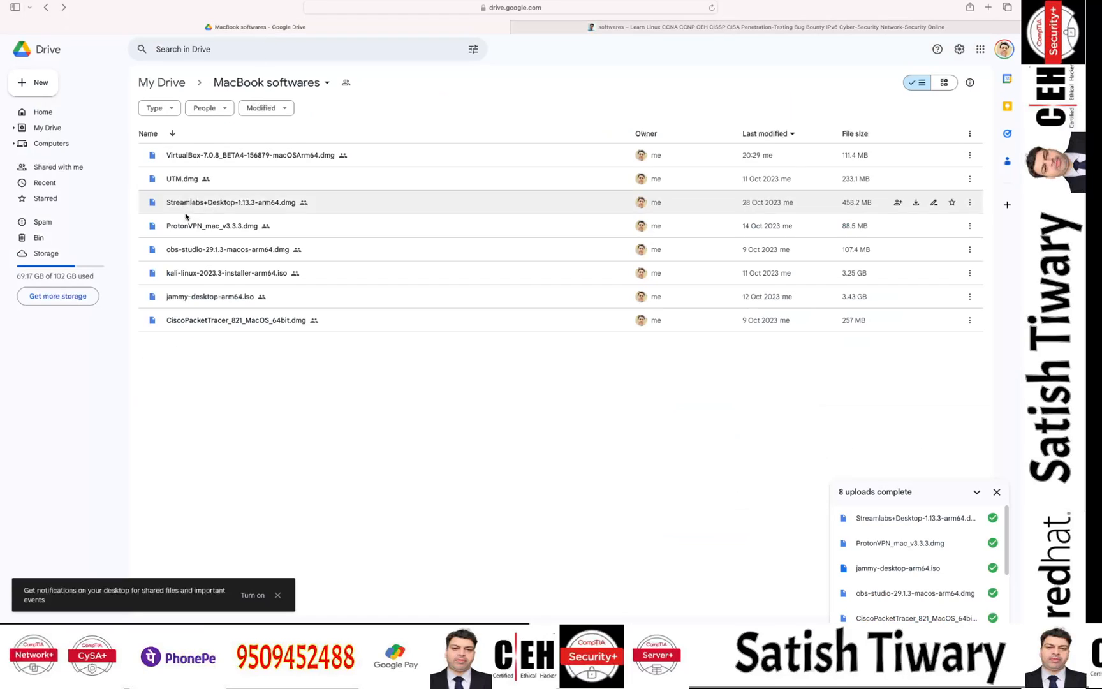
mouse_move(441, 249)
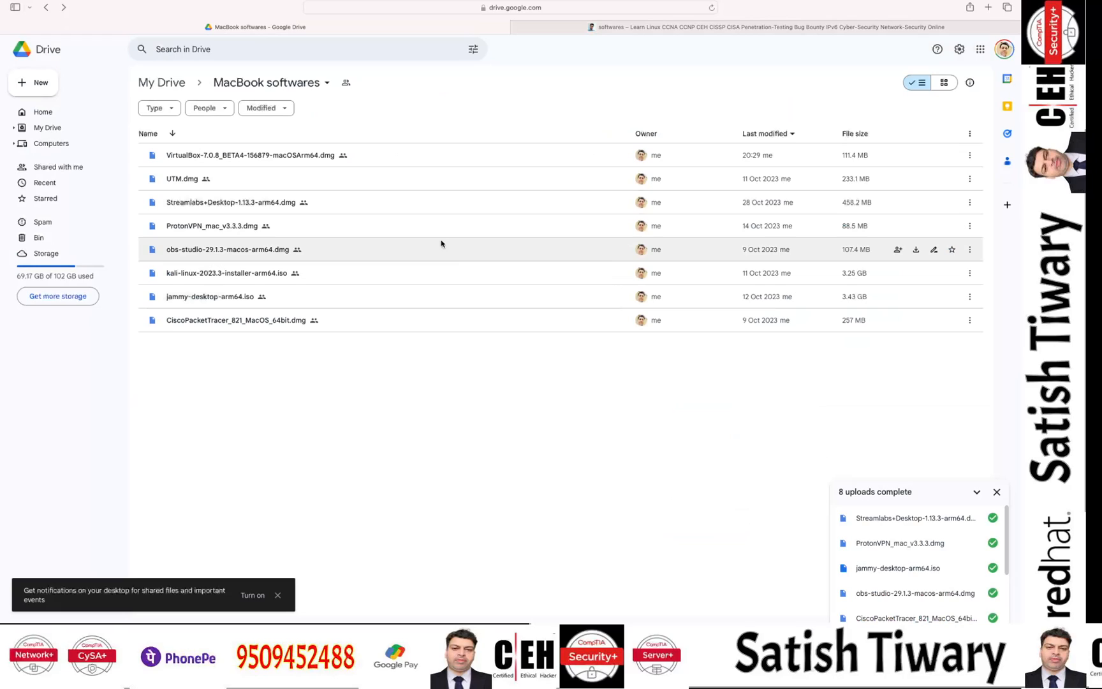